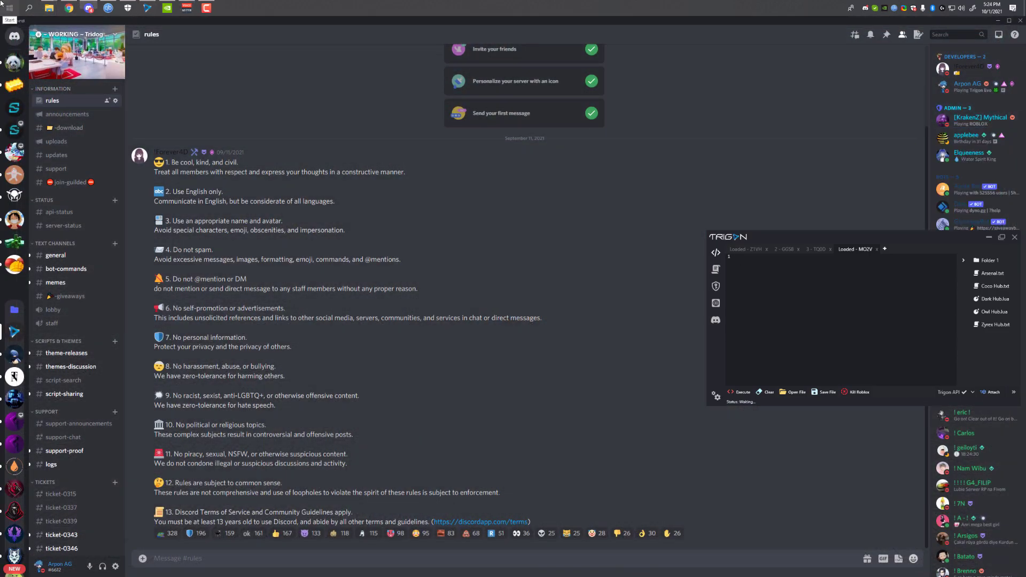
From the Start menu, uninstall Roblox Player to reach Programs and Features
click(9, 7)
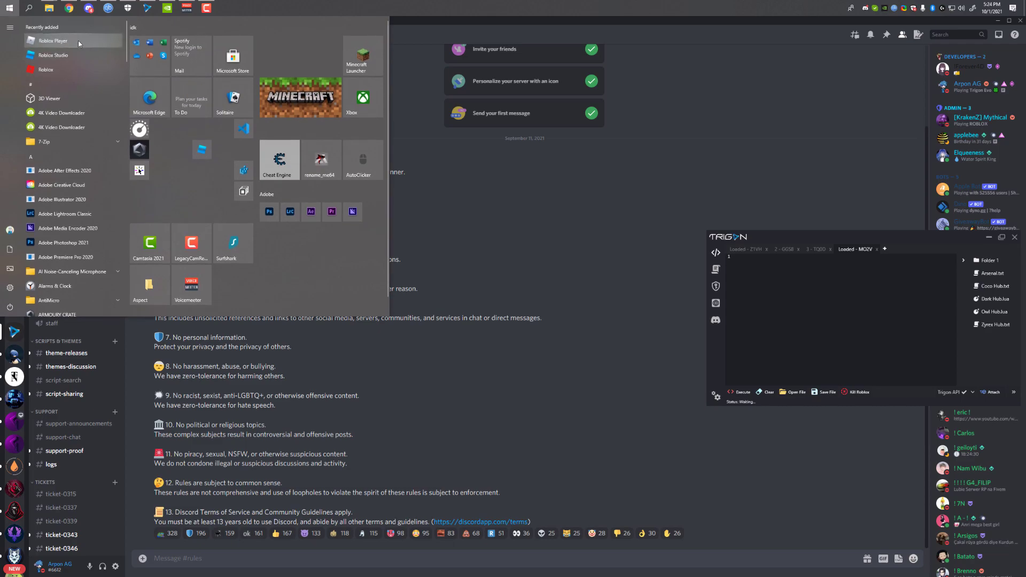
right_click(51, 41)
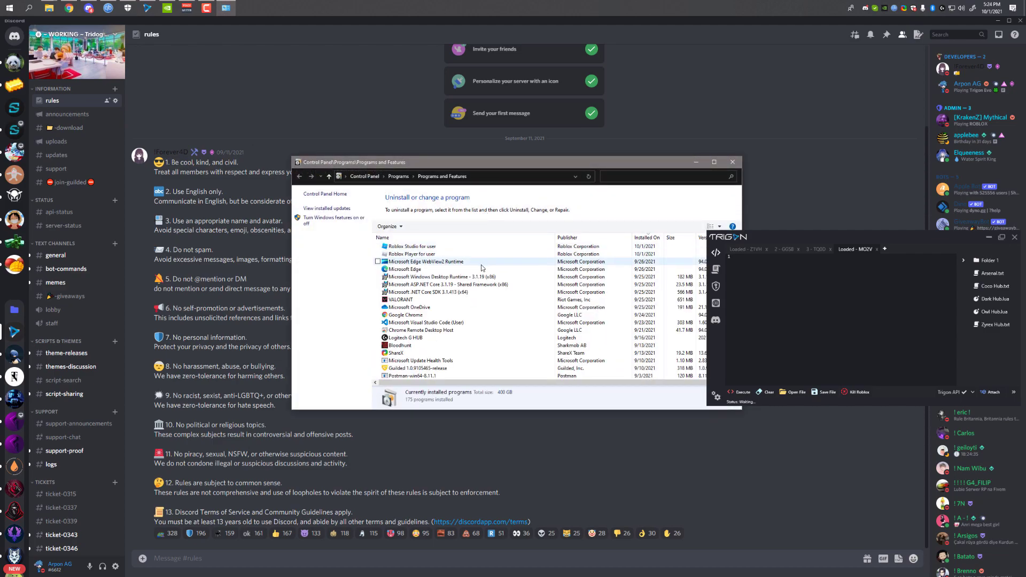
click(410, 254)
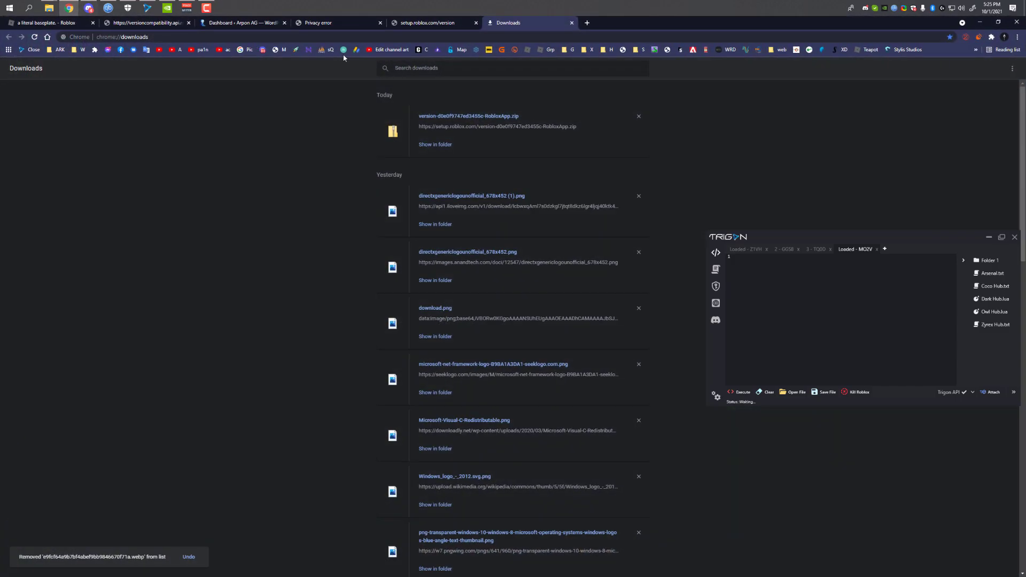
Download RobloxApp.zip from setup.roblox.com and cancel the duplicate second download
click(333, 22)
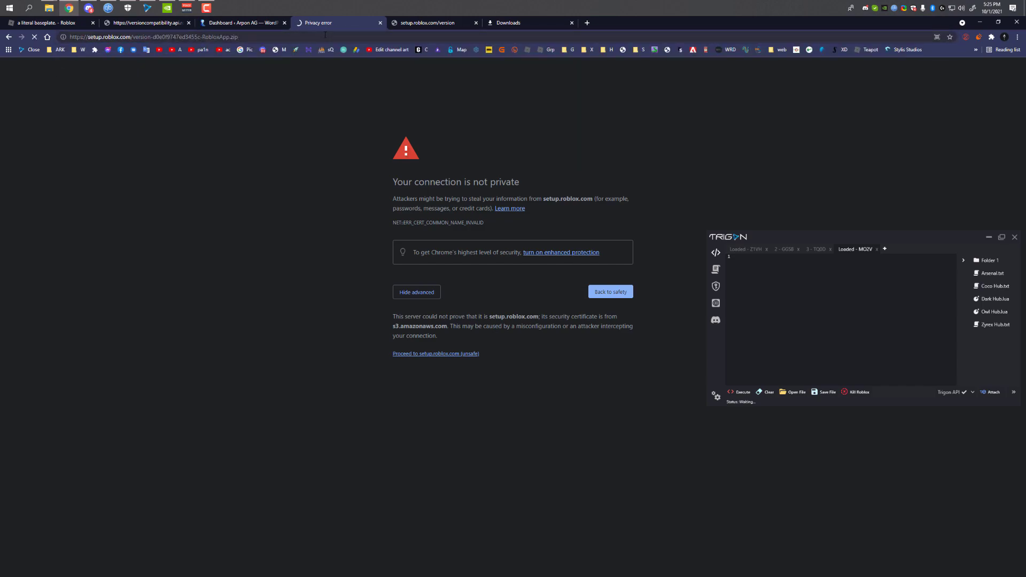
click(435, 354)
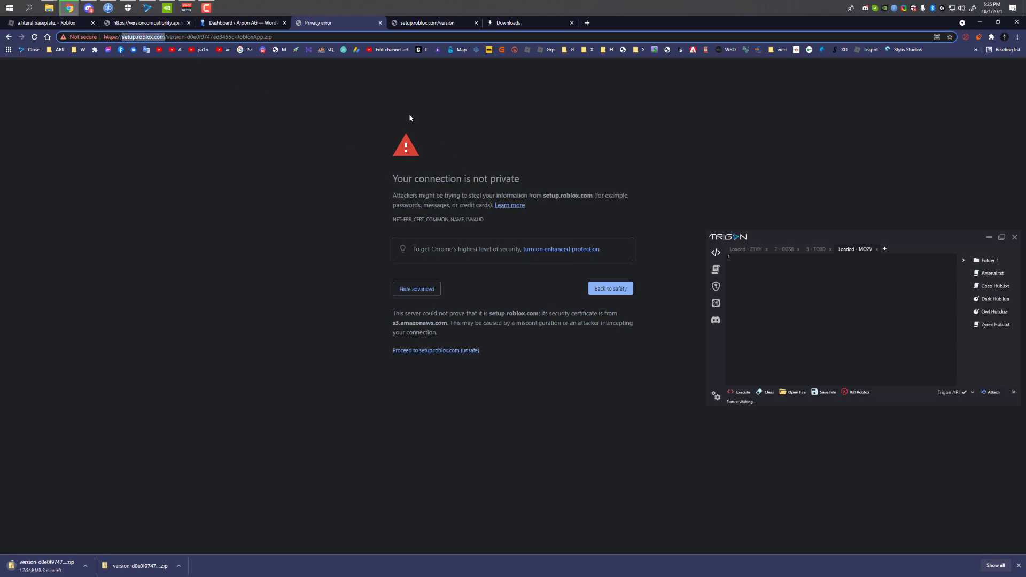
mouse_move(406, 302)
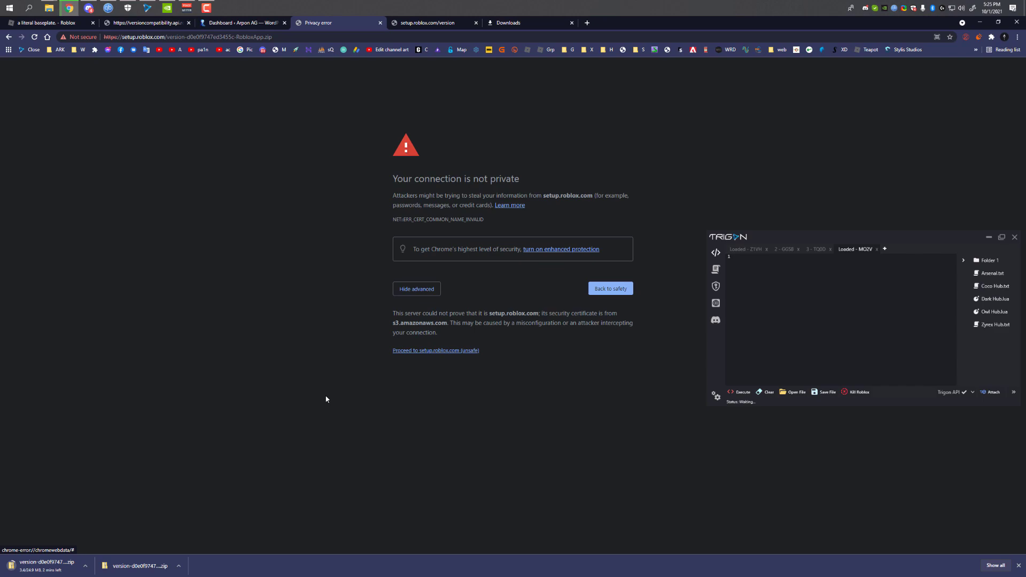
click(530, 22)
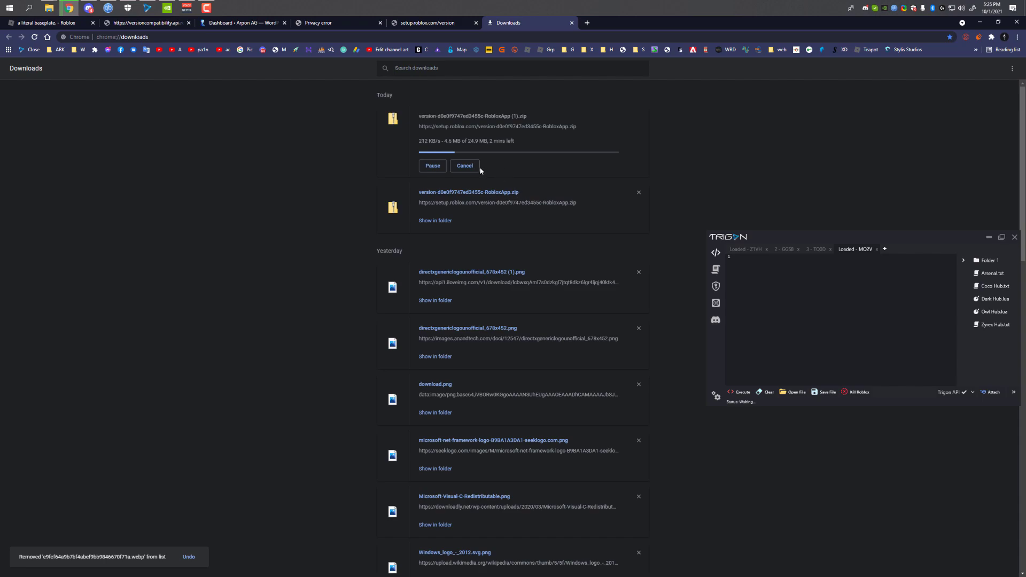
click(464, 164)
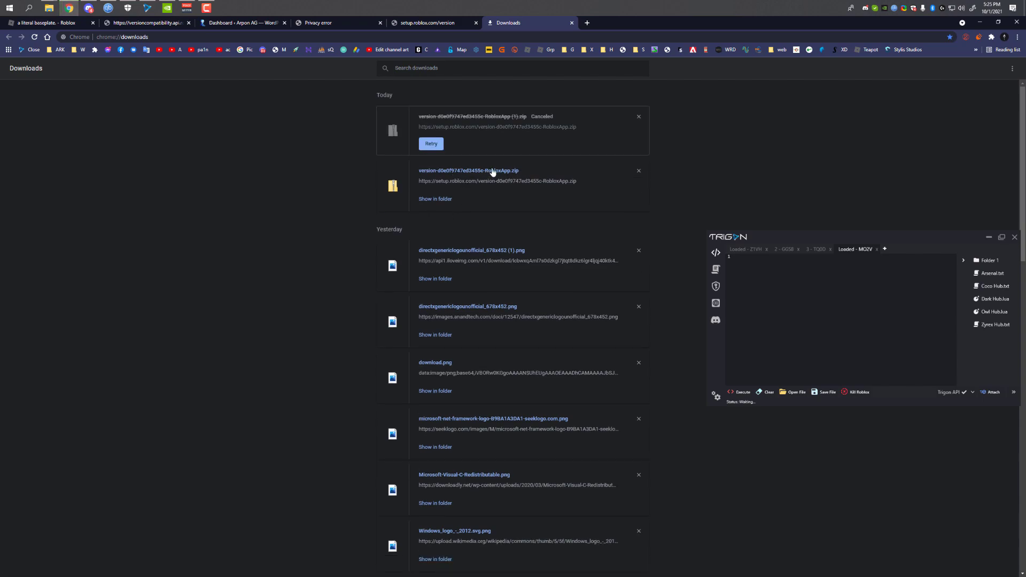
mouse_move(451, 205)
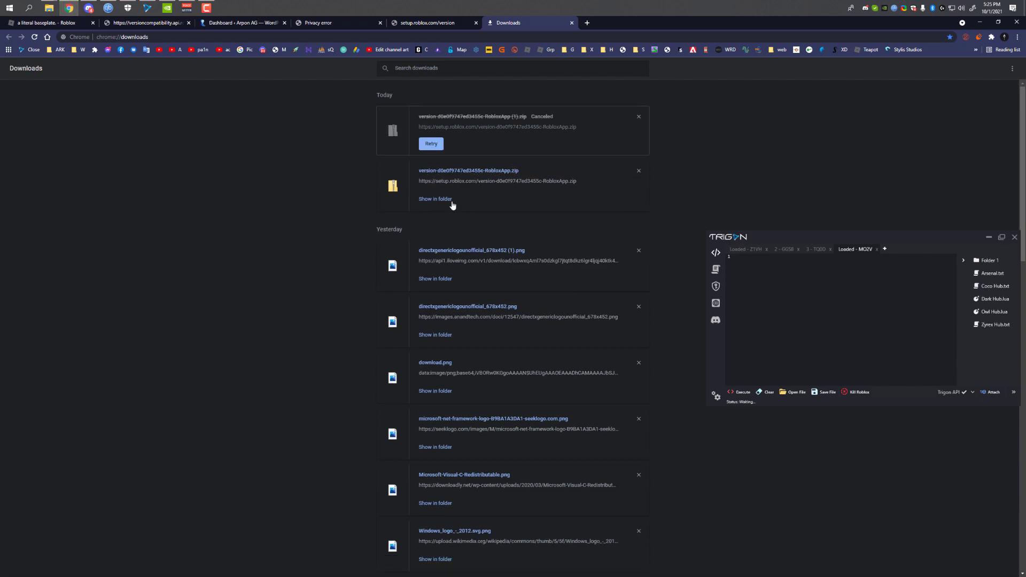
mouse_move(439, 178)
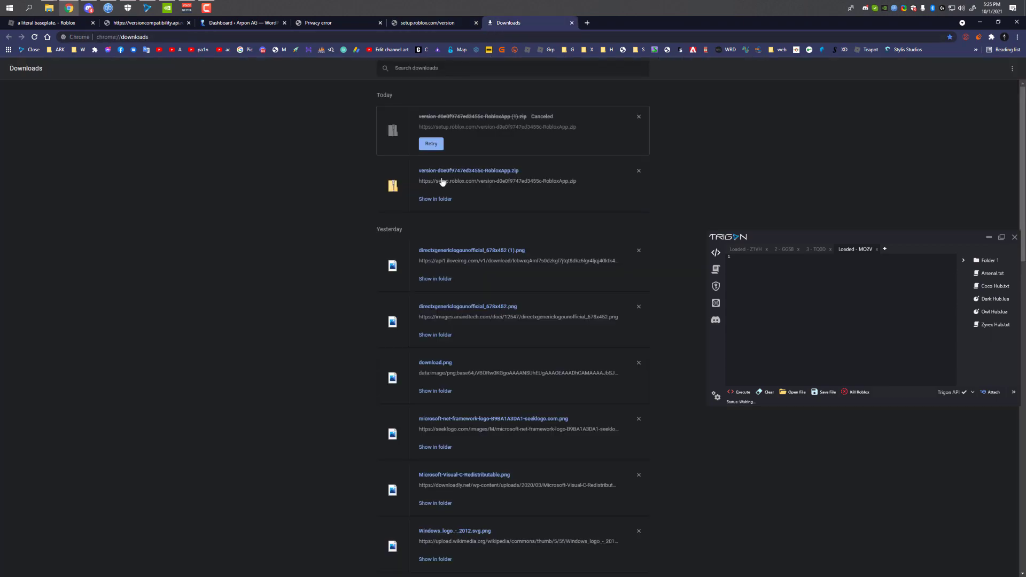
mouse_move(161, 171)
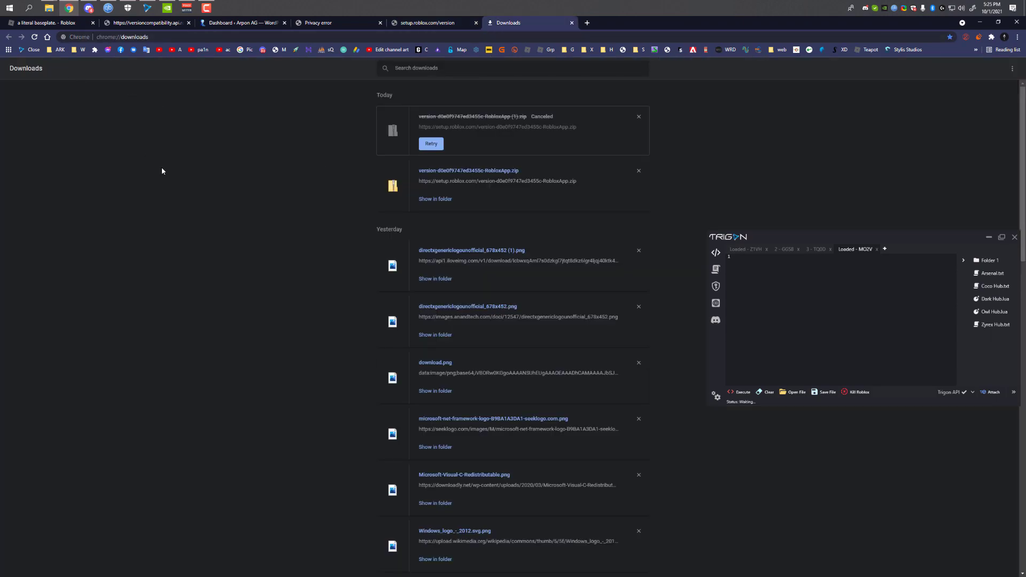
Via Run, open %LocalAppData%\Roblox\Versions in File Explorer
click(8, 8)
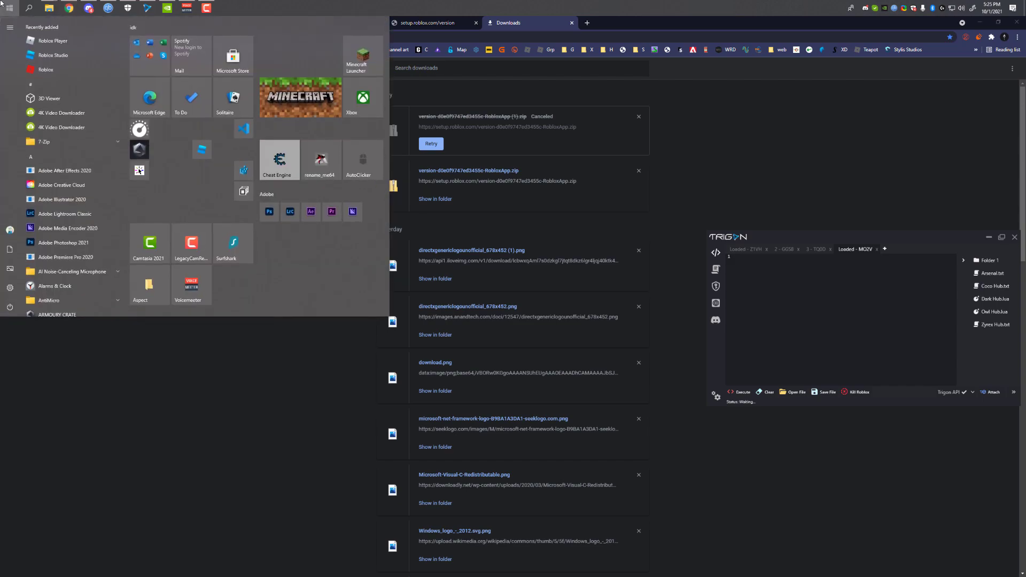
text(run)
text(%LocalAppData%\Roblox\Versions)
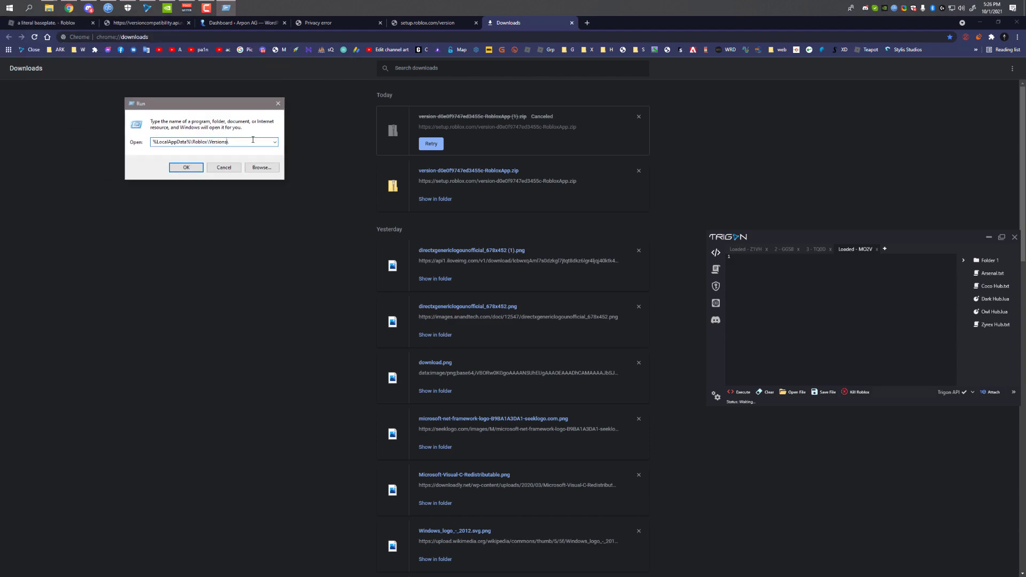
double_click(216, 142)
text(\)
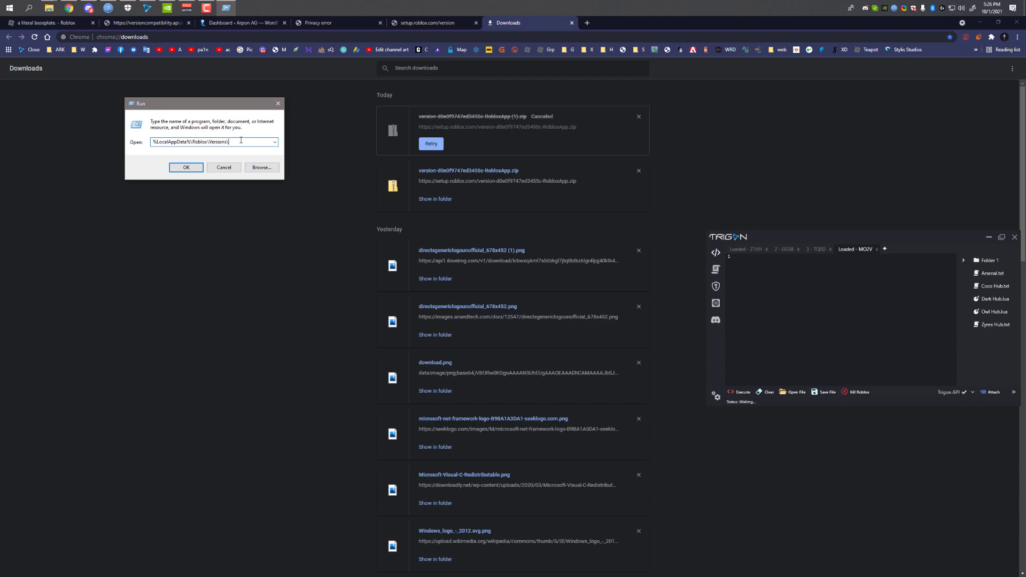
click(186, 168)
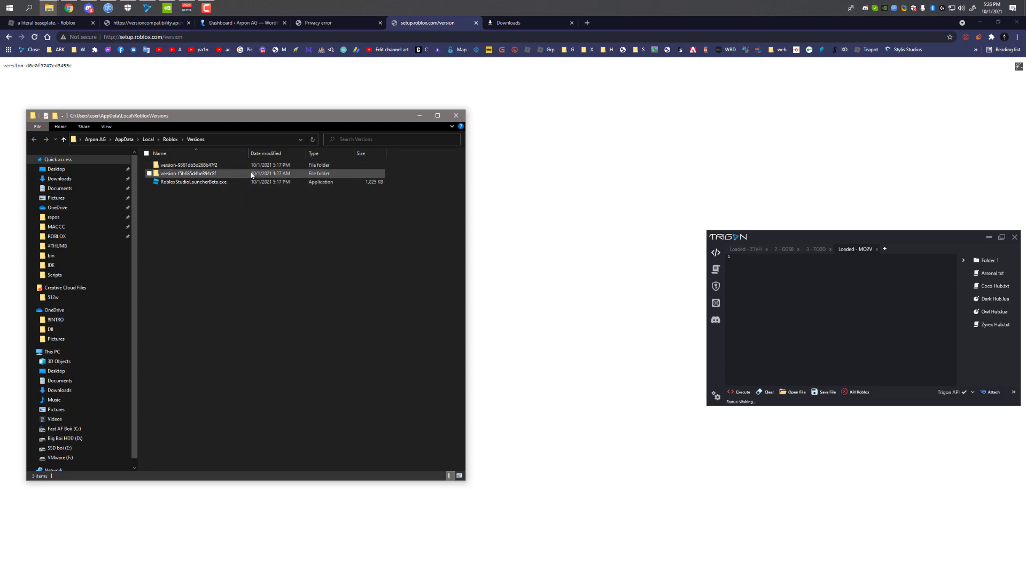
mouse_move(223, 178)
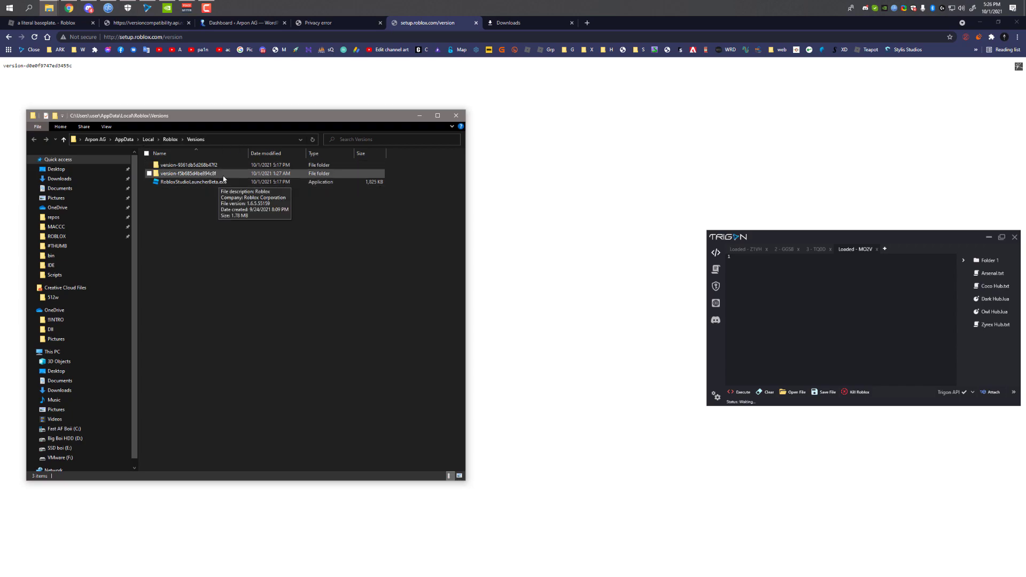
Open the installed version folder, select all its files, and return to Chrome's downloads
double_click(188, 173)
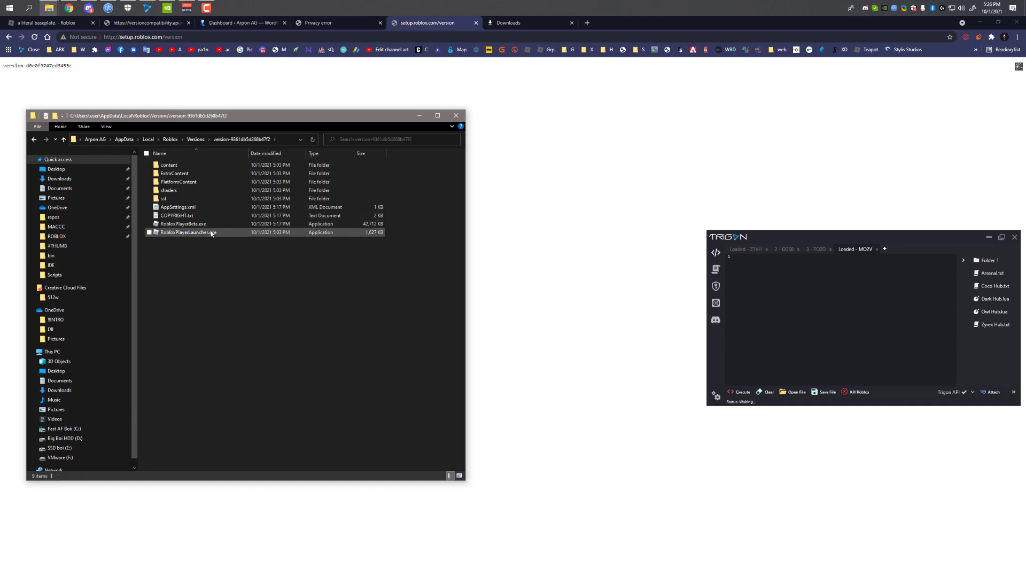
click(205, 268)
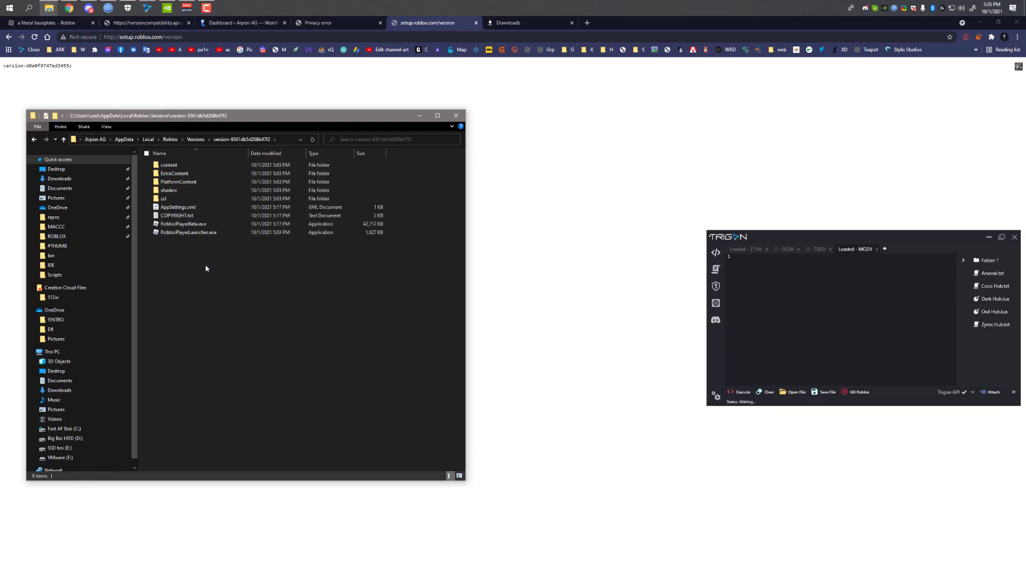
key(ctrl+a)
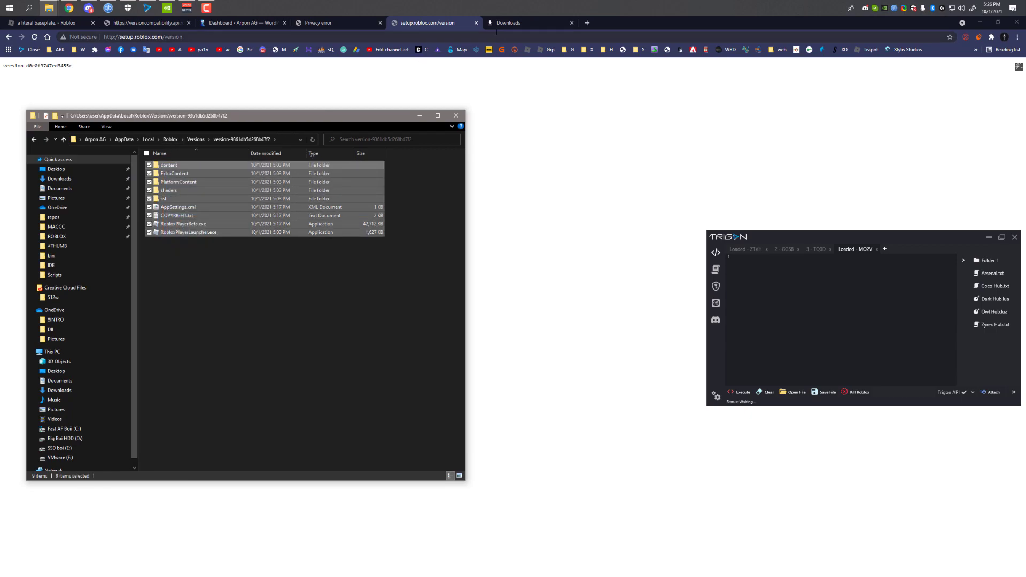
click(510, 22)
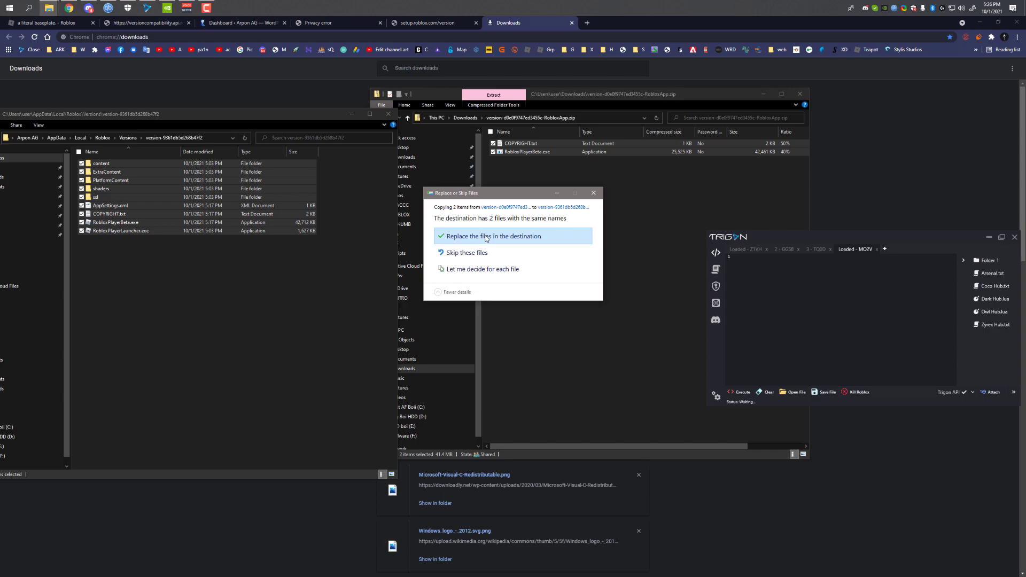
Replace COPYRIGHT.txt and RobloxPlayerBeta.exe in the version folder with the zip's copies
click(490, 236)
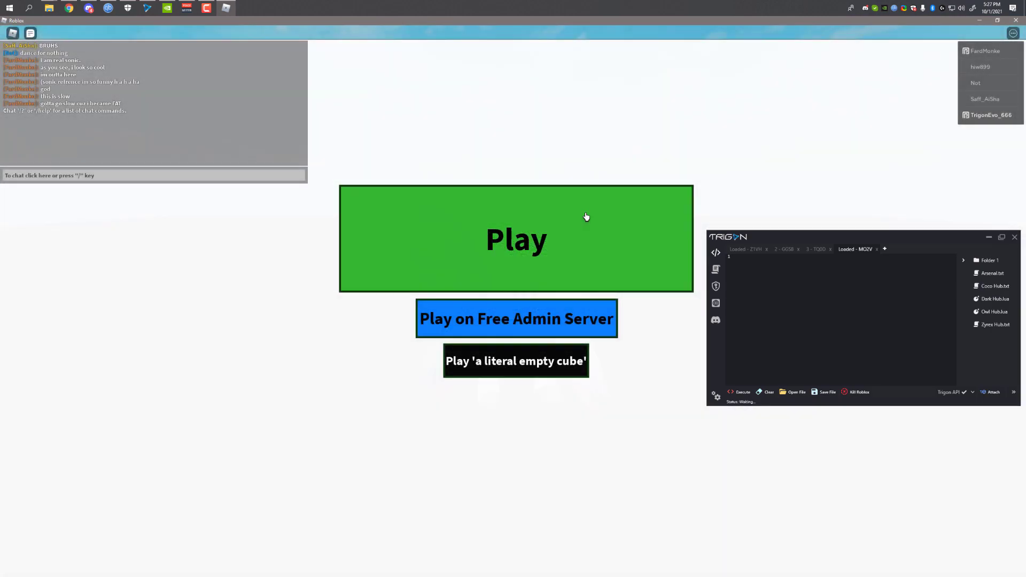
Hit Play on the baseplate game's start screen to load into the world
click(515, 238)
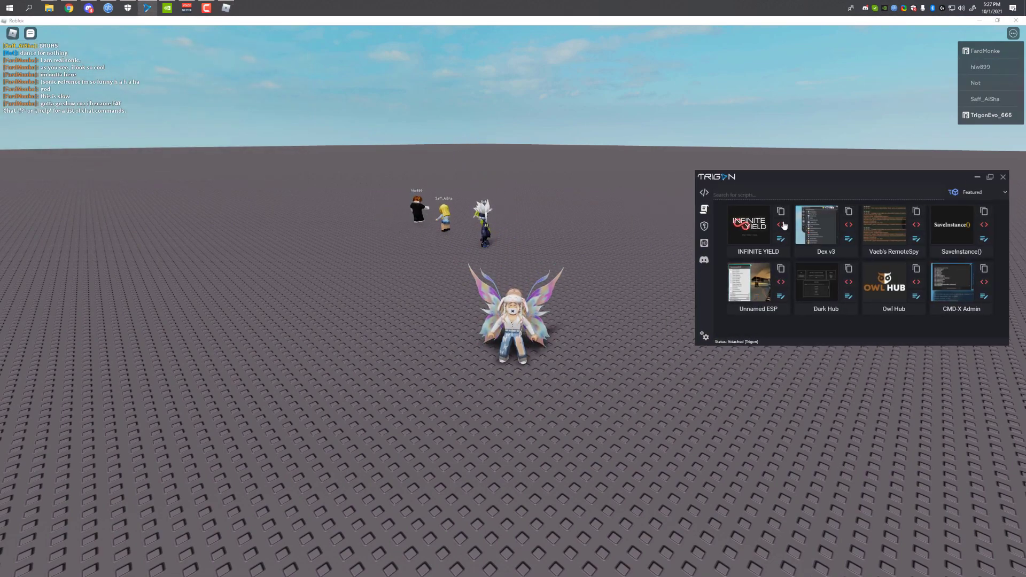
Execute Dex v3 and Unnamed ESP from Trigon's featured scripts hub
click(780, 218)
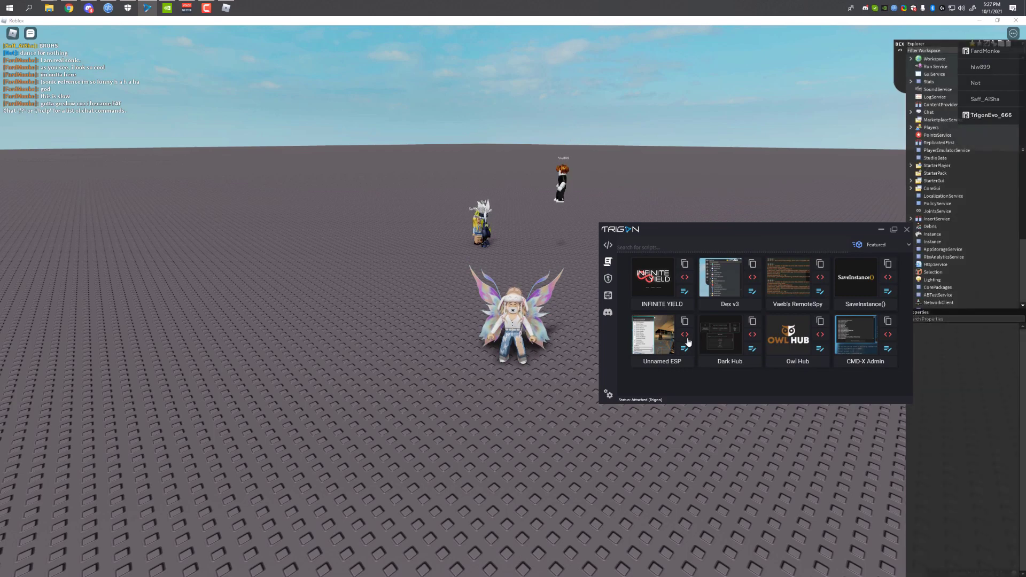
click(652, 334)
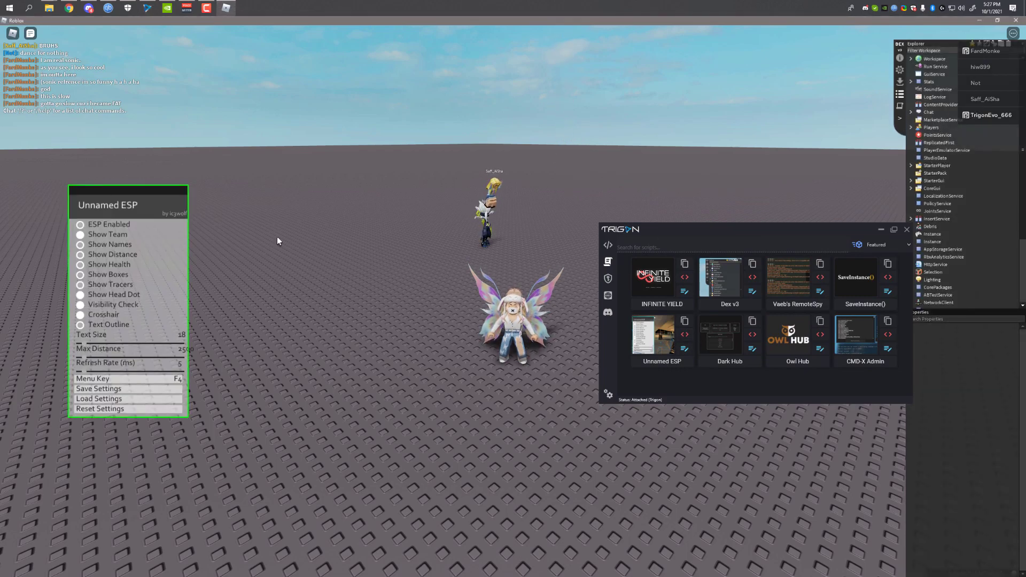